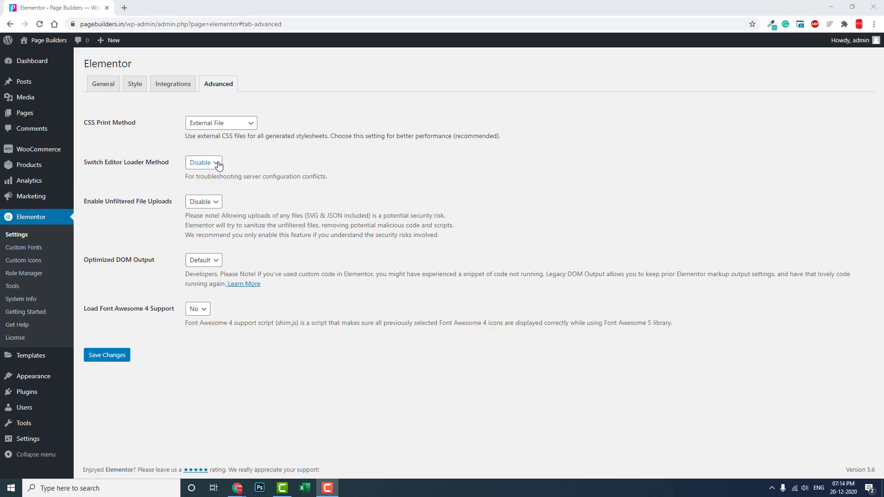
mouse_move(117, 204)
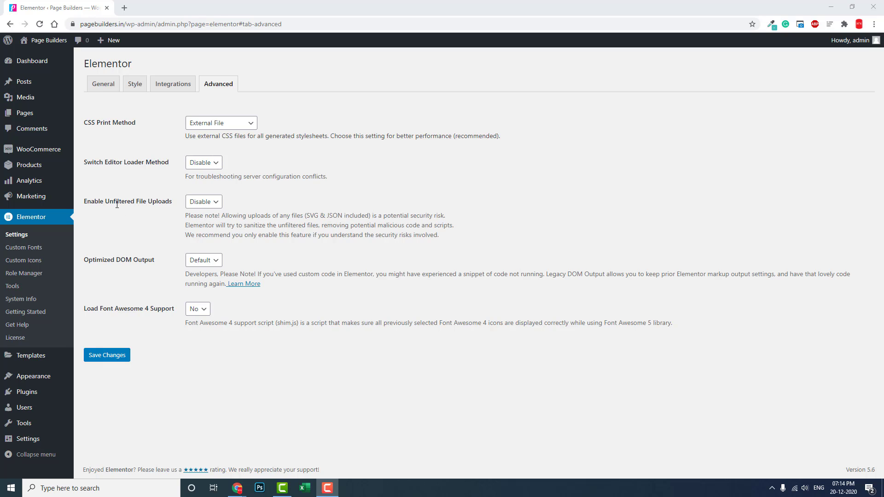
mouse_move(203, 202)
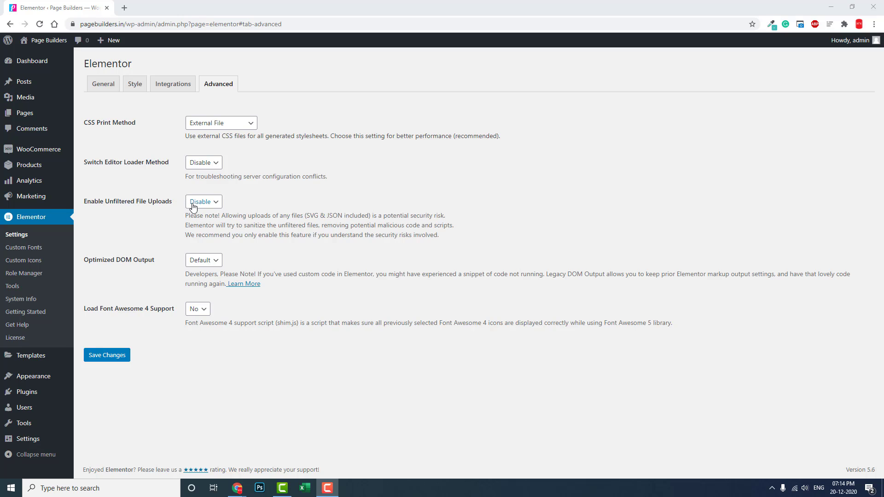
Step: Toggle Enable Unfiltered File Uploads between Enable and Disable while reviewing the options
left_click(202, 201)
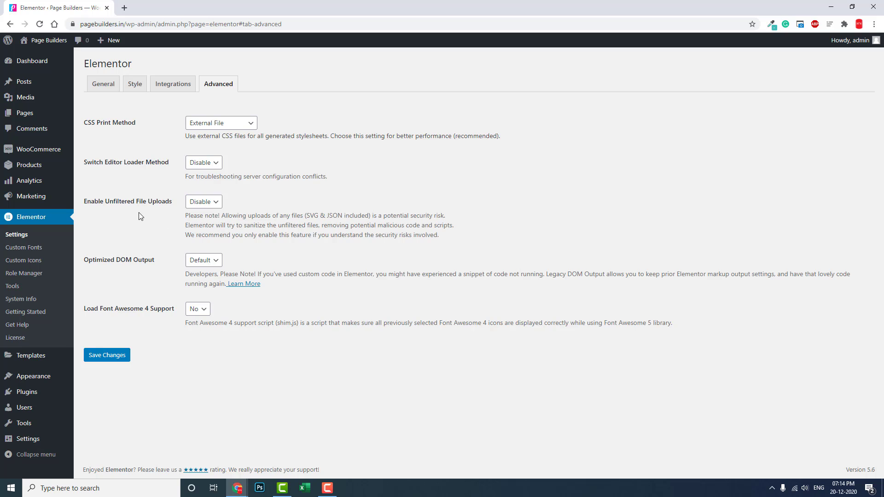
mouse_move(150, 212)
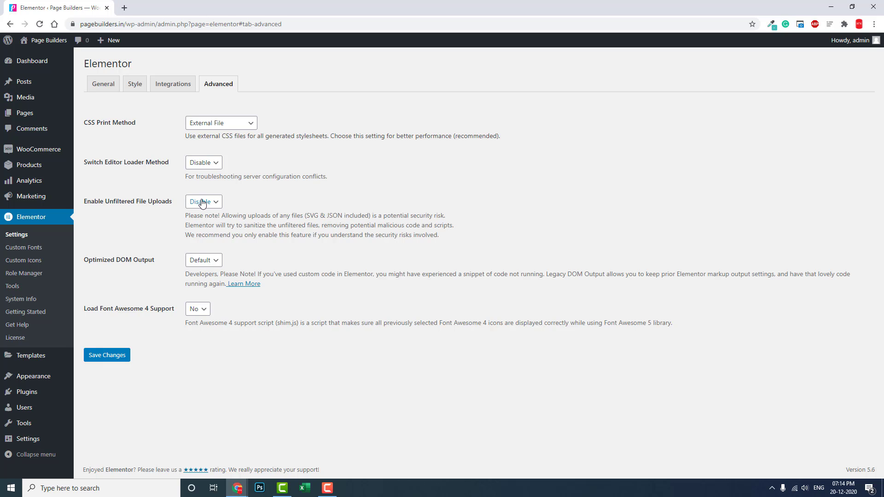
left_click(203, 201)
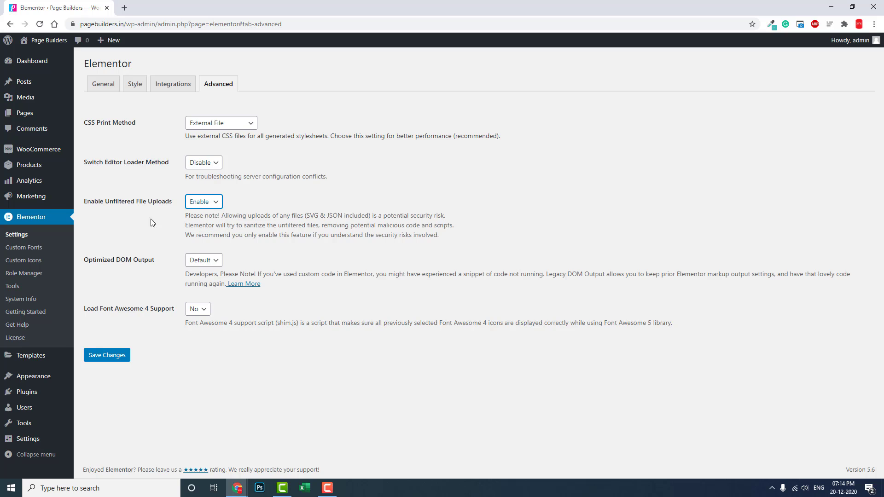
mouse_move(152, 222)
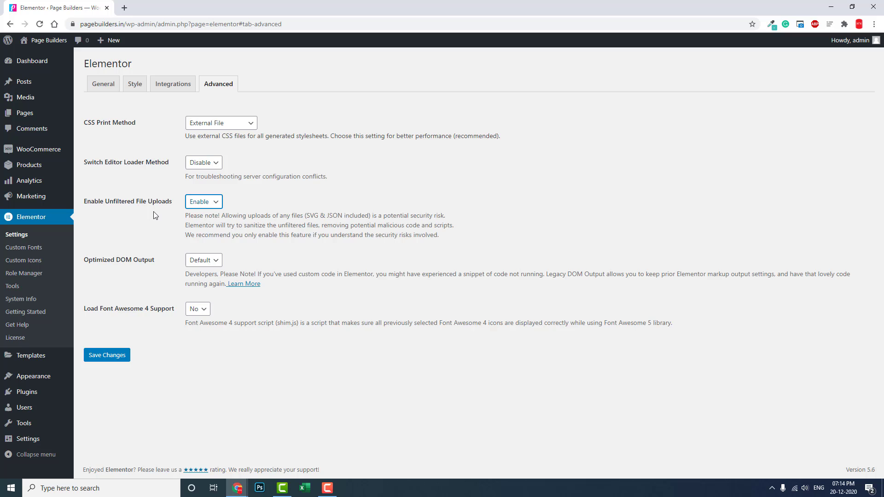
mouse_move(315, 213)
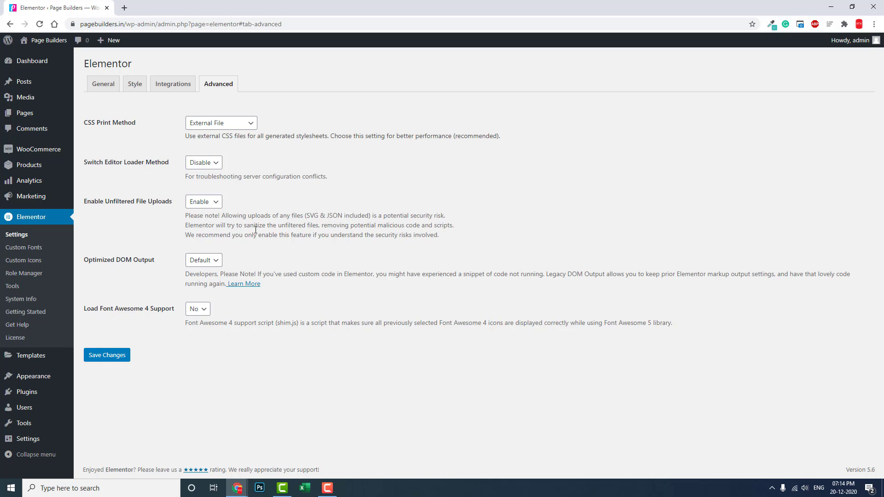
double_click(371, 235)
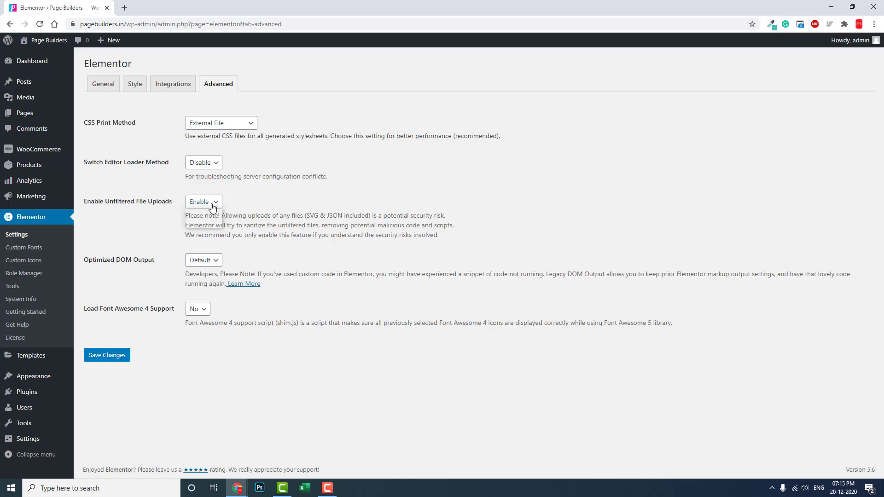
left_click(202, 202)
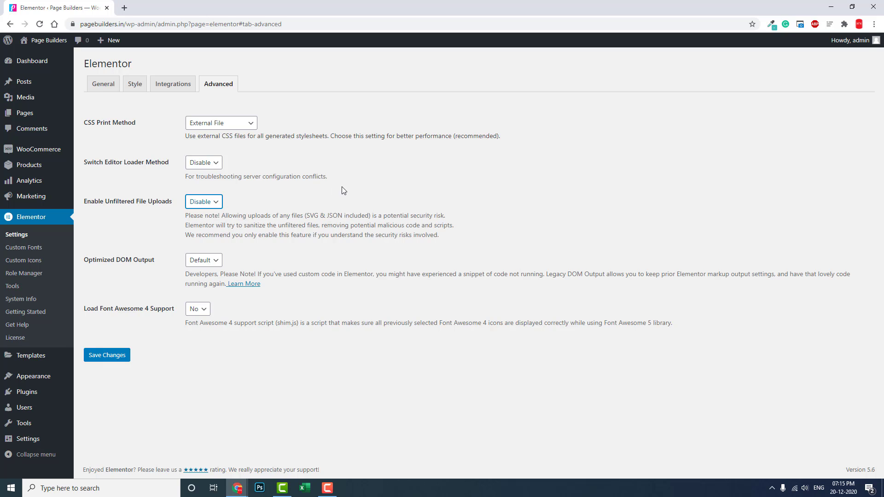
mouse_move(44, 90)
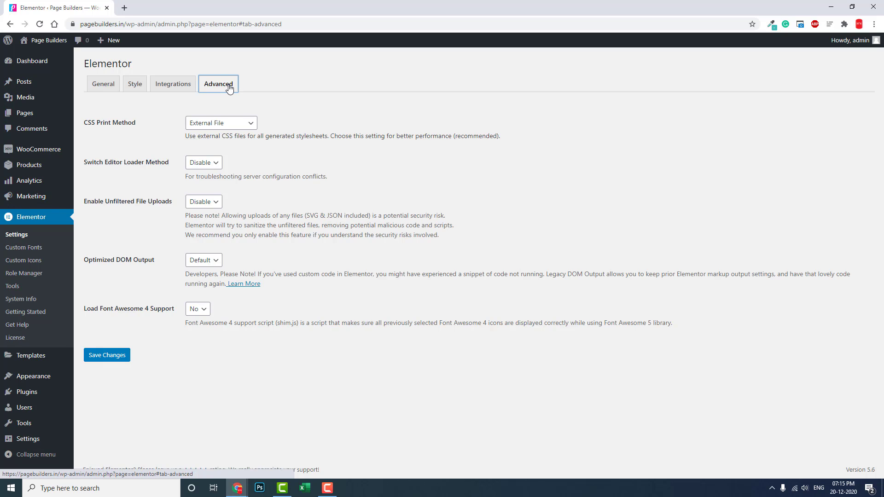
left_click(203, 202)
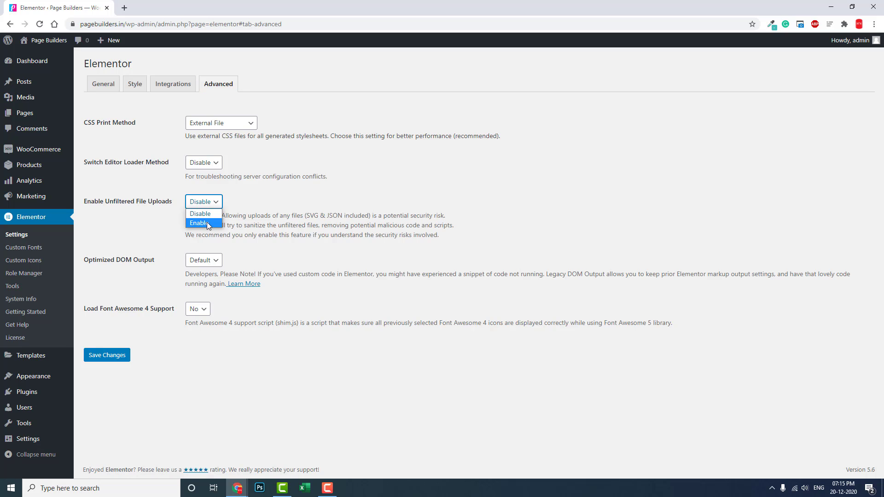
left_click(198, 223)
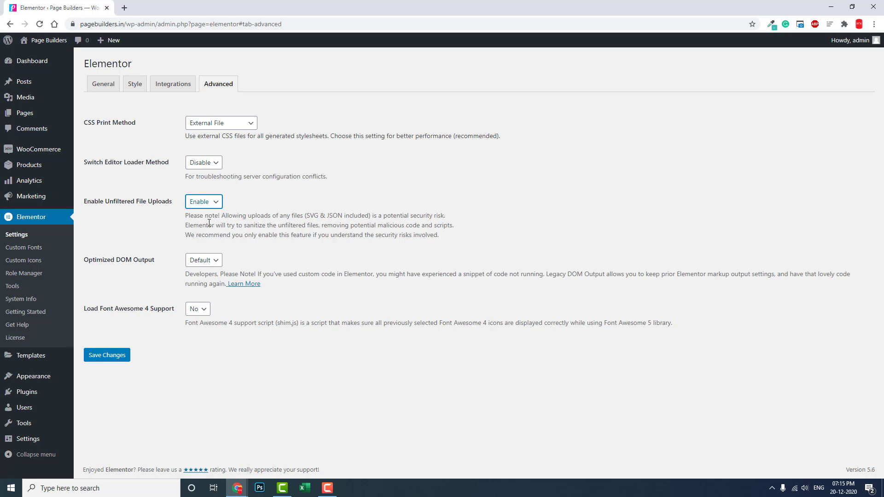
mouse_move(149, 220)
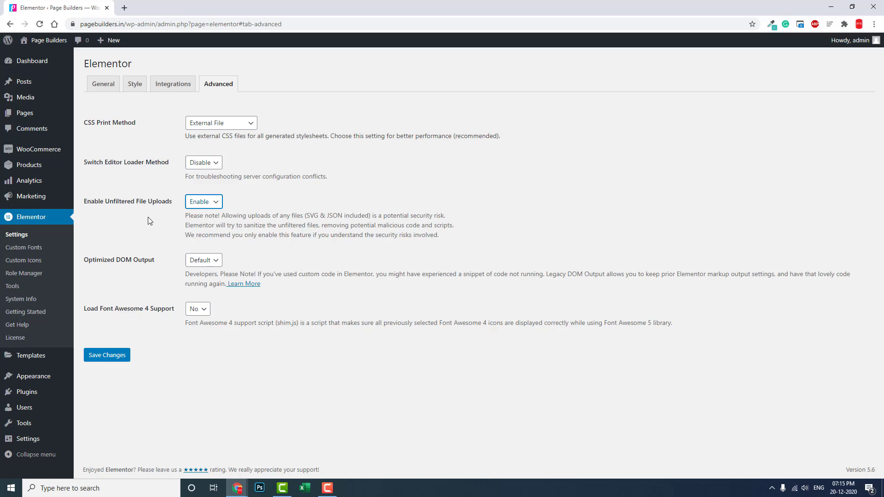
mouse_move(153, 218)
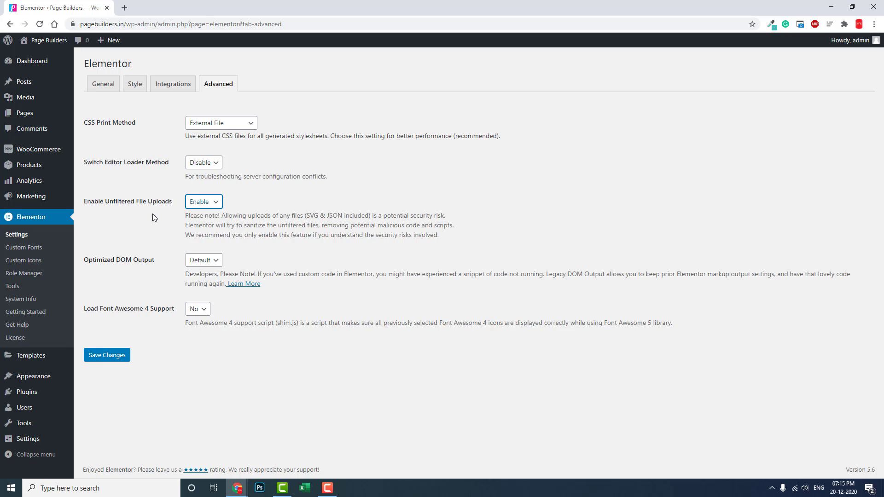
left_click(203, 202)
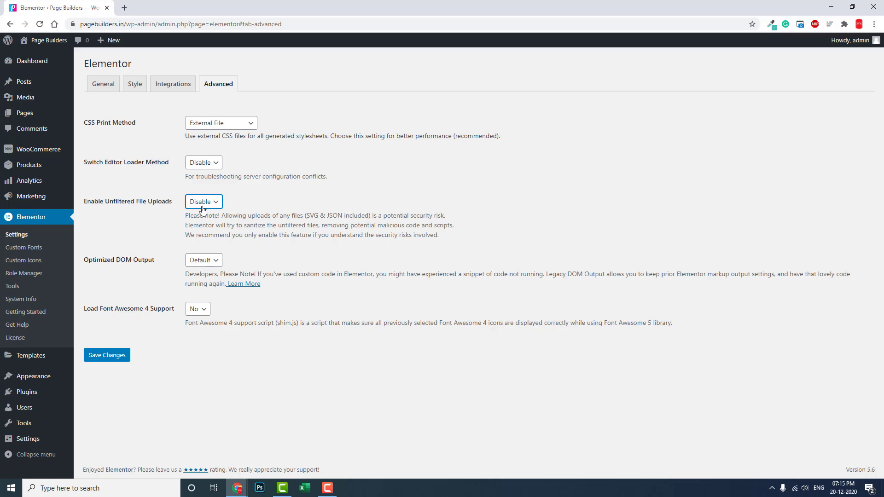
mouse_move(185, 209)
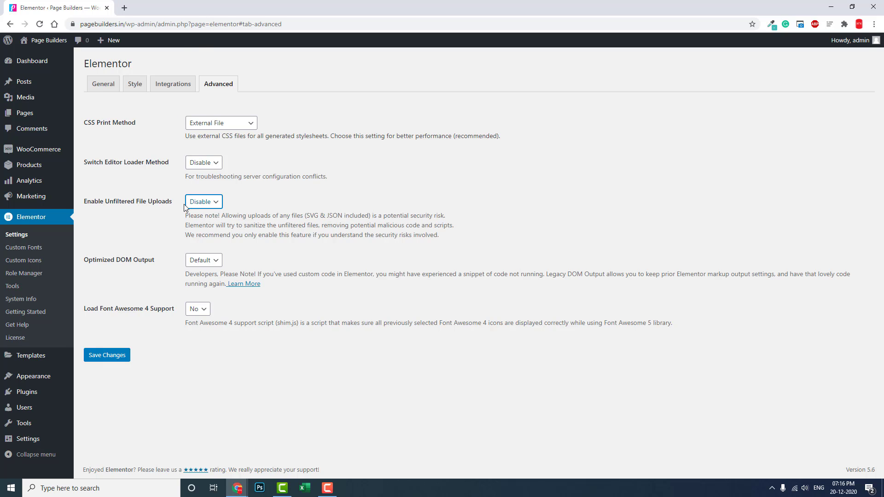
Step: Set Enable Unfiltered File Uploads to Enable and save the Advanced settings
left_click(203, 202)
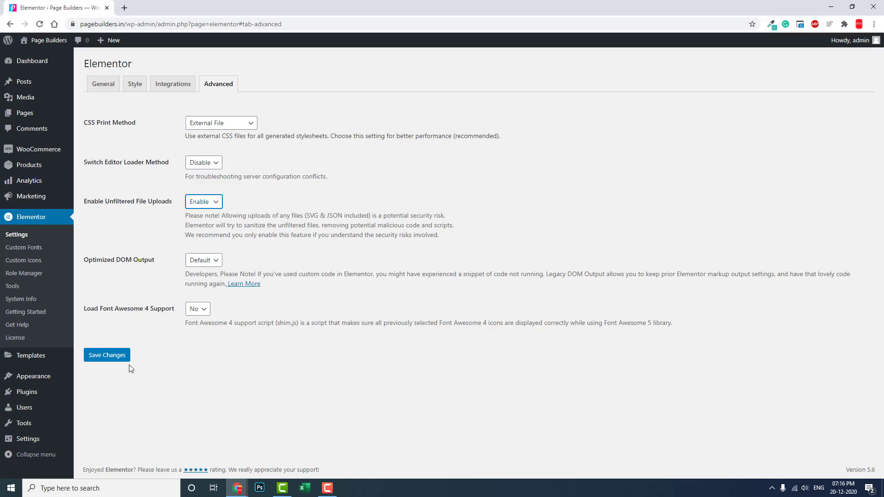
left_click(107, 356)
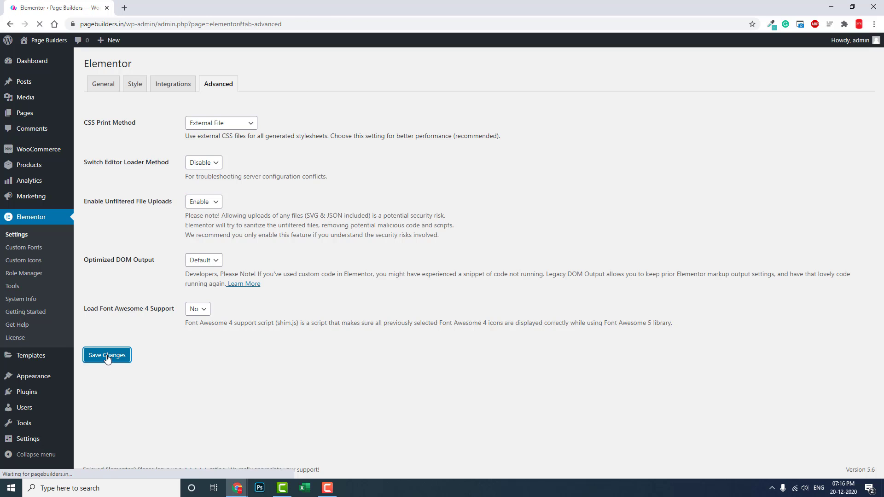
left_click(107, 355)
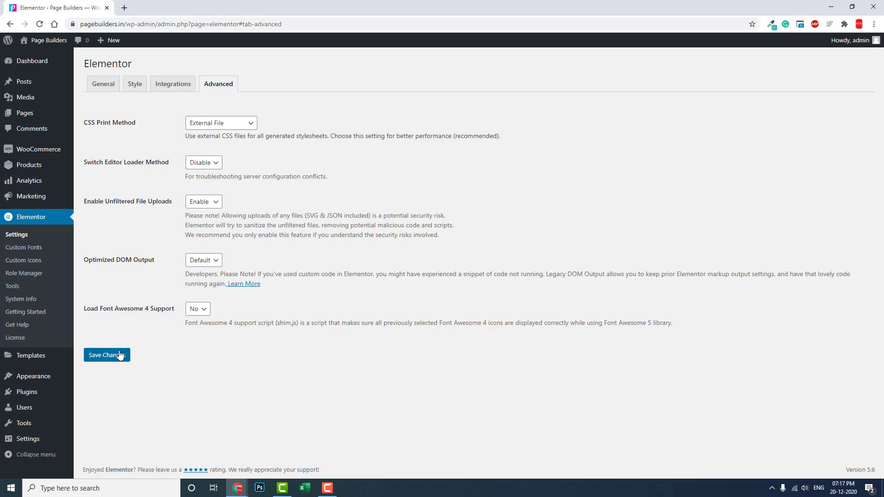
left_click(107, 356)
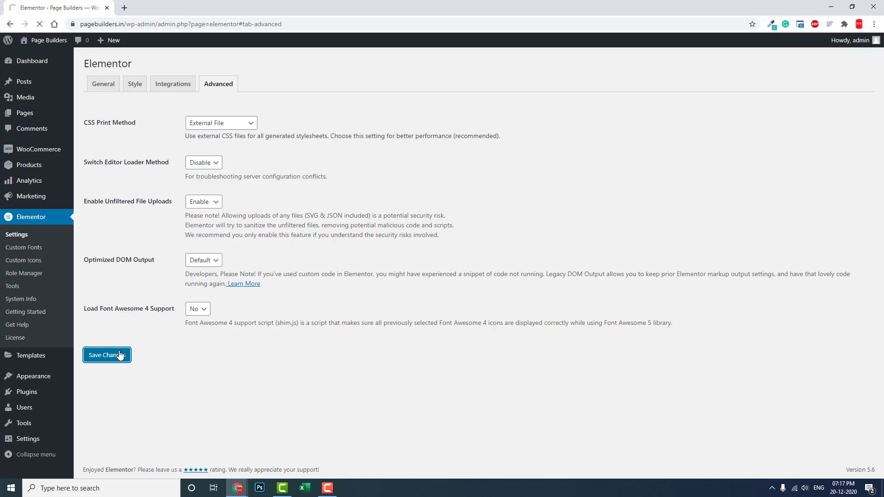
left_click(107, 355)
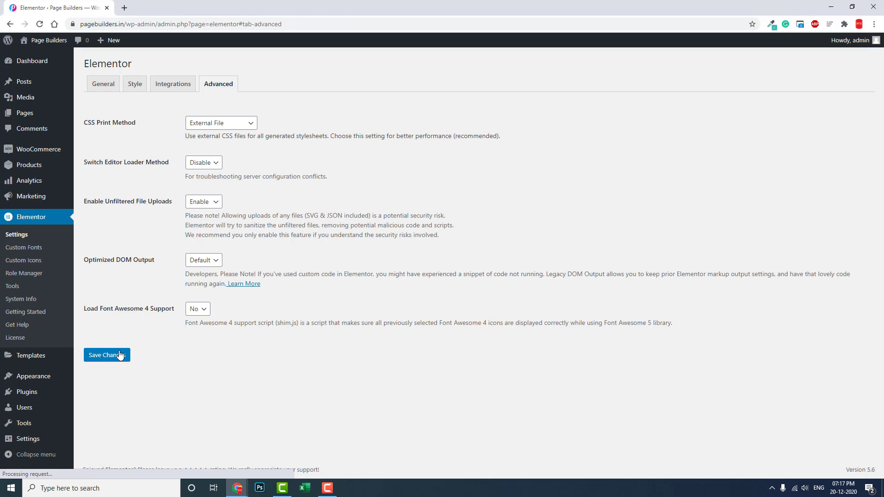
left_click(107, 355)
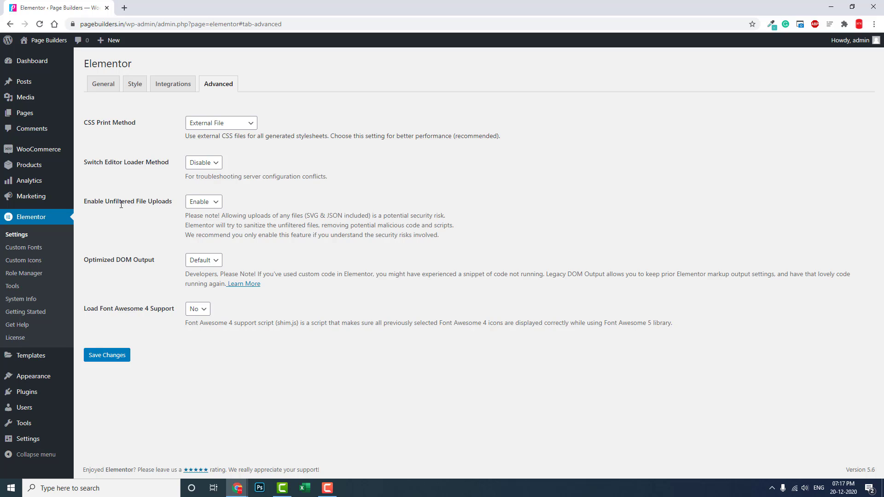
mouse_move(122, 212)
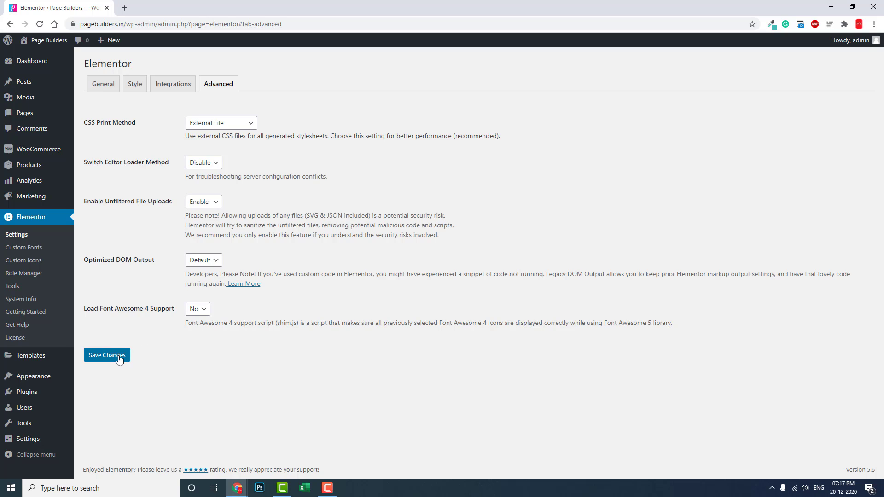
left_click(107, 356)
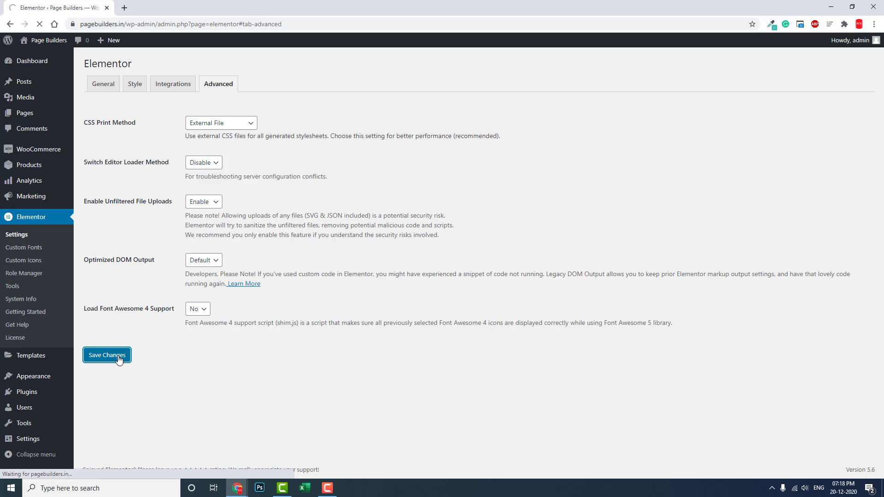
left_click(107, 355)
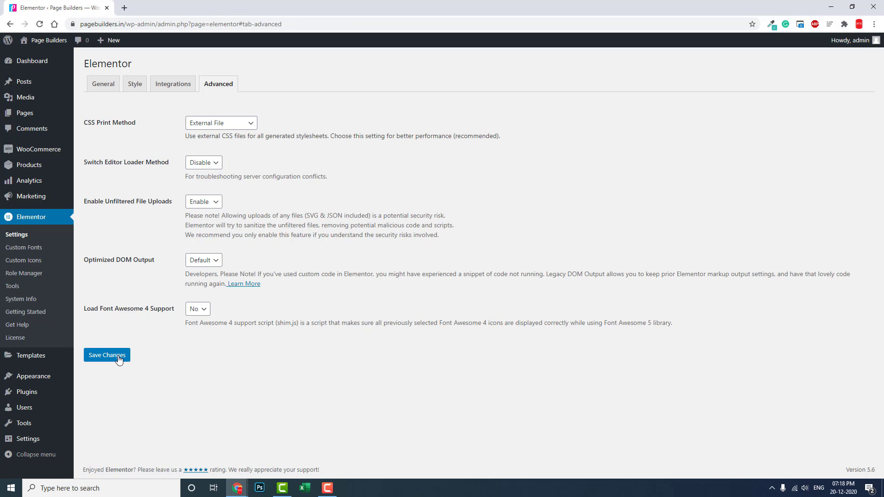